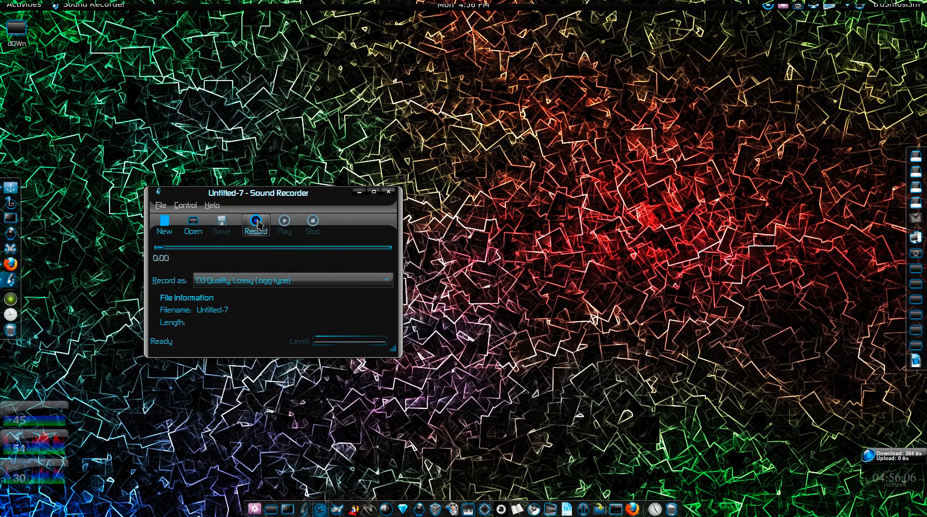
# Start the audio recording in Sound Recorder.
pyautogui.click(255, 225)
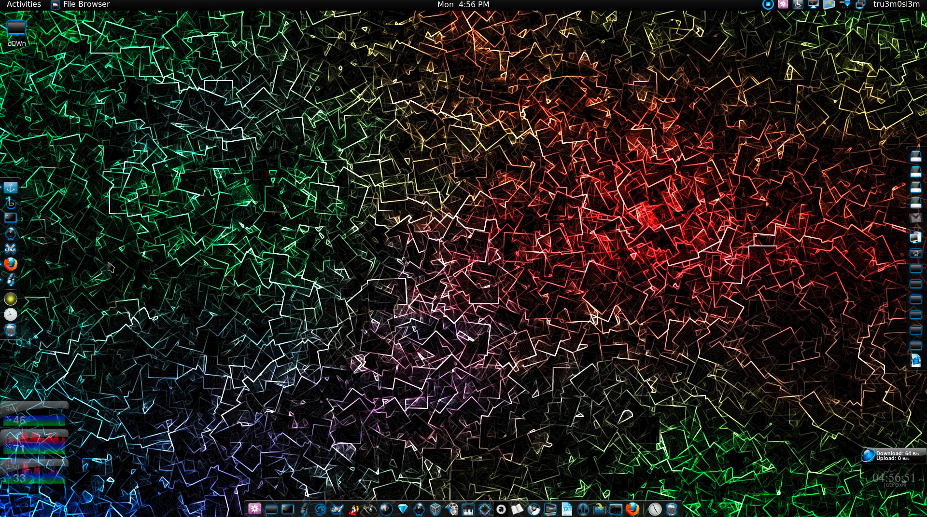
# Open Docky preferences from the anchor icon and enable Indicate Multiple Windows for the left dock.
pyautogui.rightClick(11, 186)
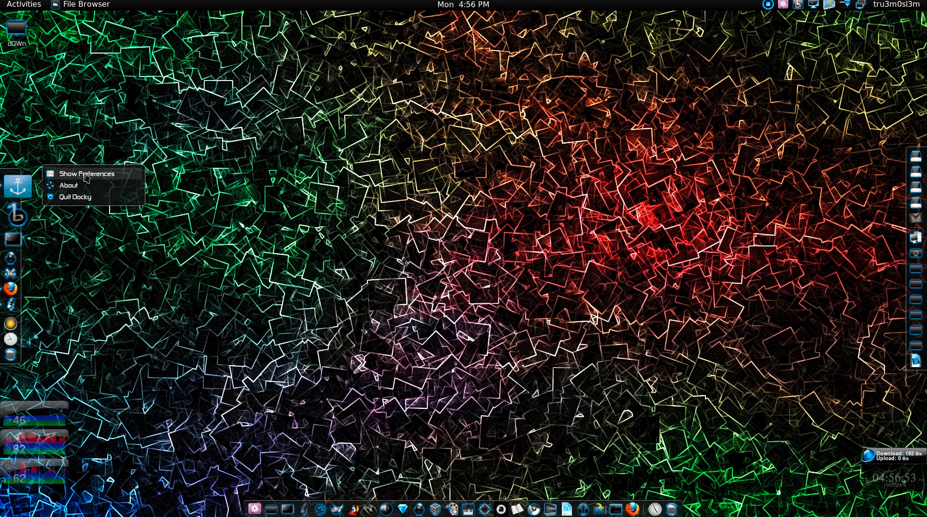
pyautogui.click(85, 173)
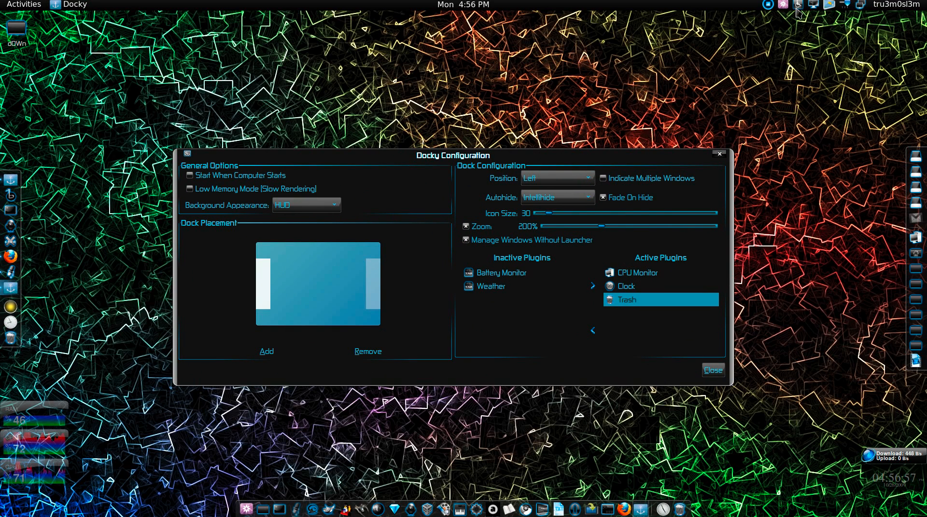
pyautogui.moveTo(451, 155); pyautogui.dragTo(473, 187)
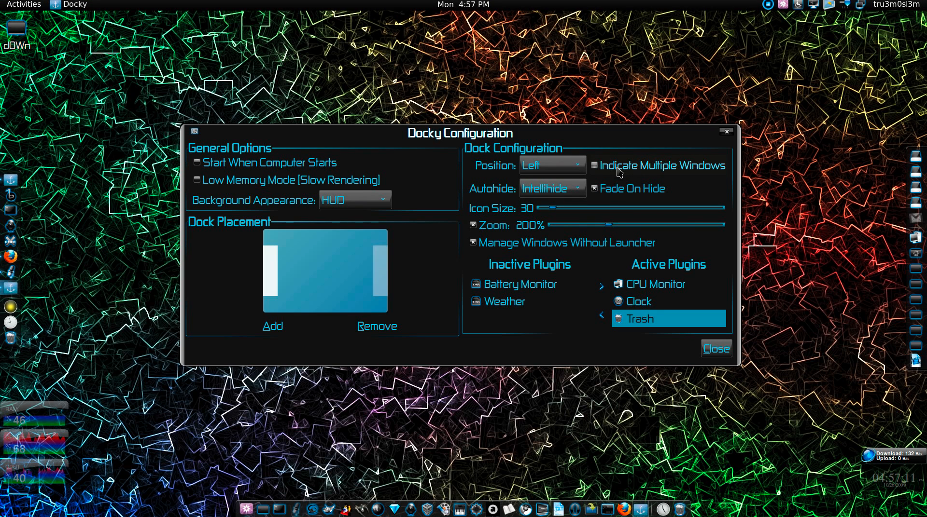
pyautogui.click(593, 166)
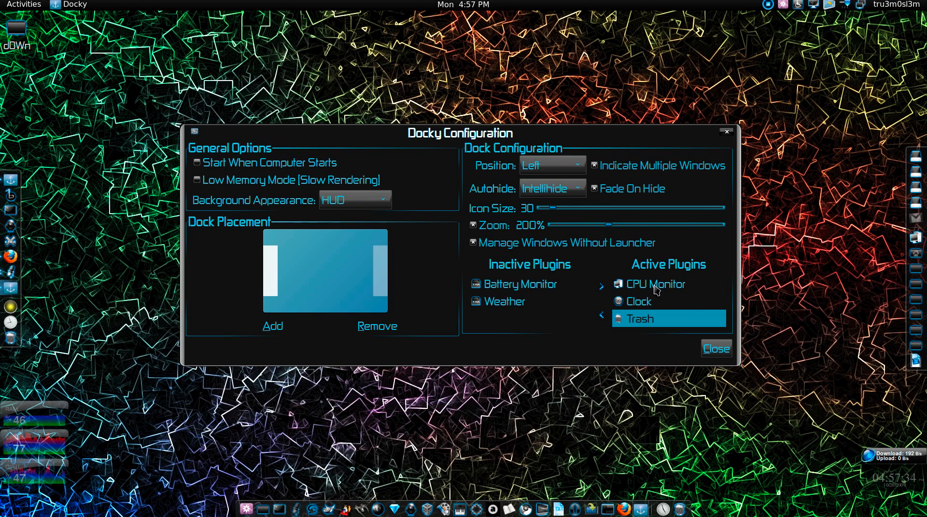
# Select CPU Monitor, switch the clock to digital and back to analog, then open Trash options.
pyautogui.click(655, 284)
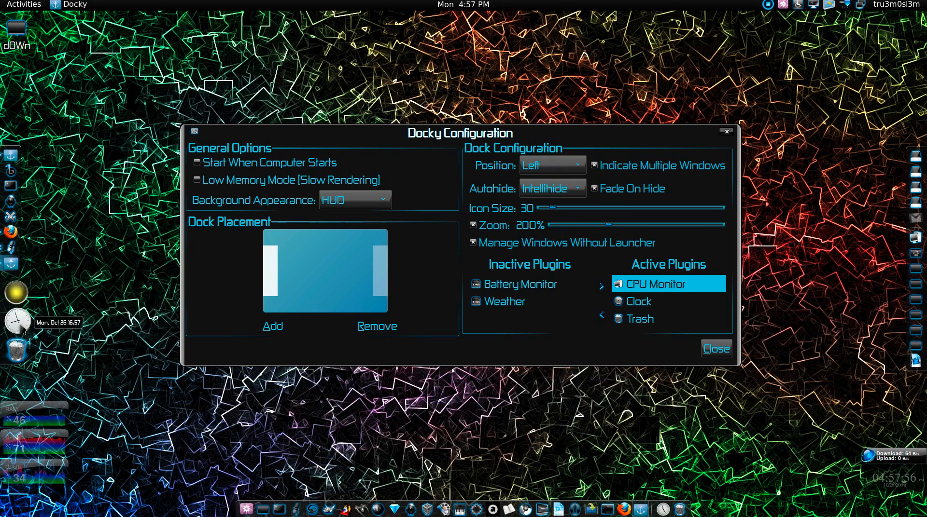
pyautogui.rightClick(18, 321)
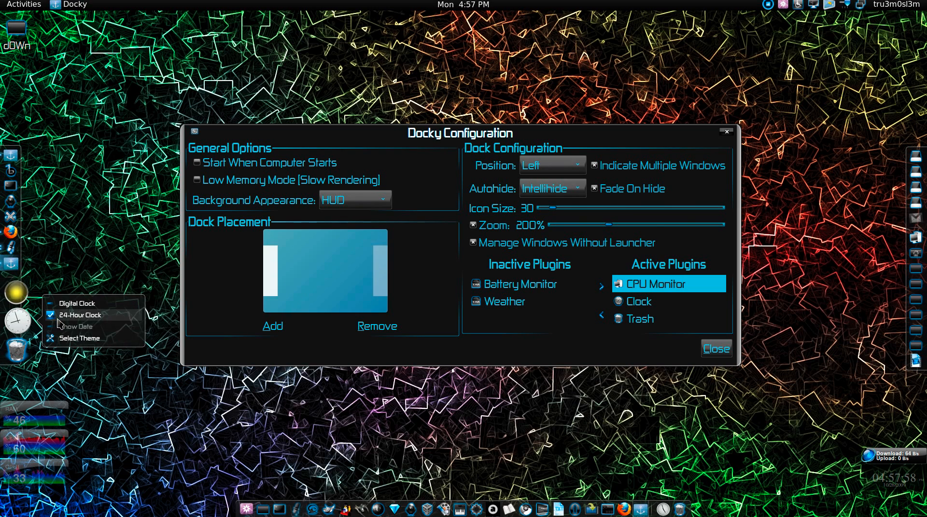
pyautogui.moveTo(85, 321)
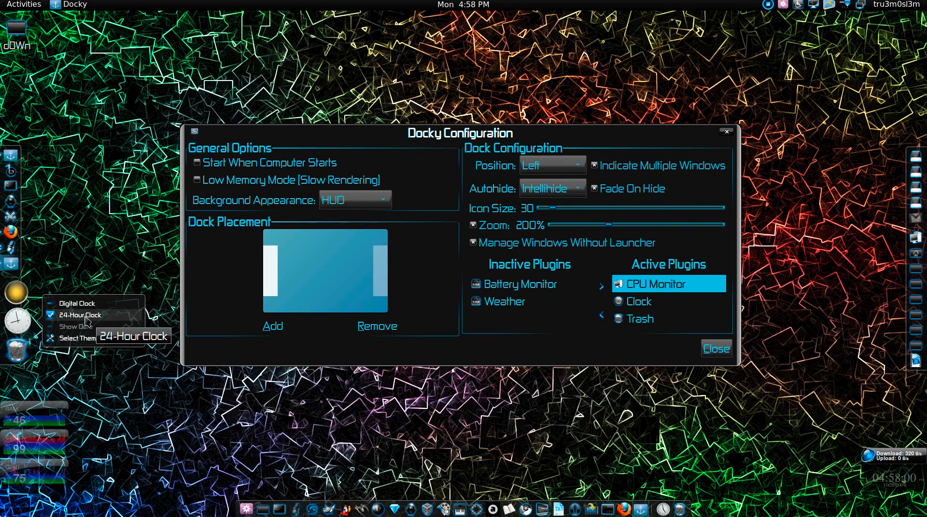
pyautogui.click(77, 314)
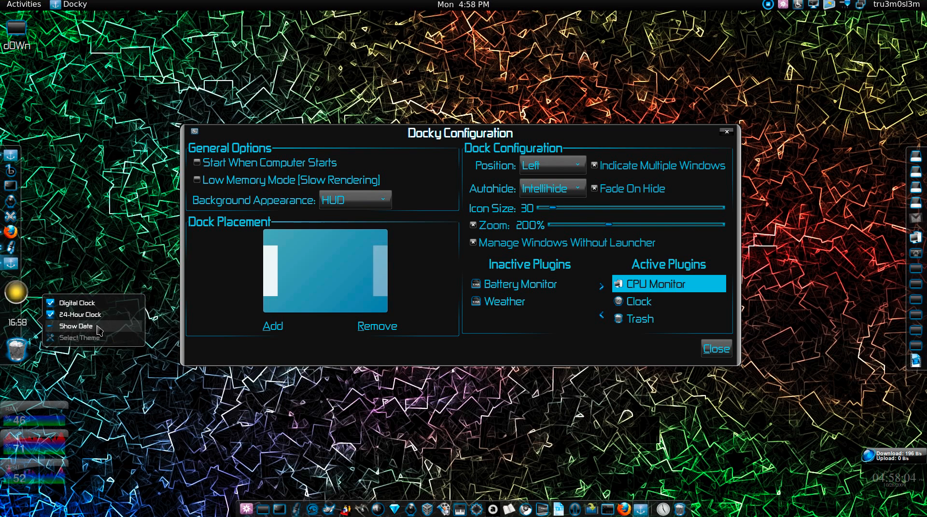
pyautogui.click(76, 326)
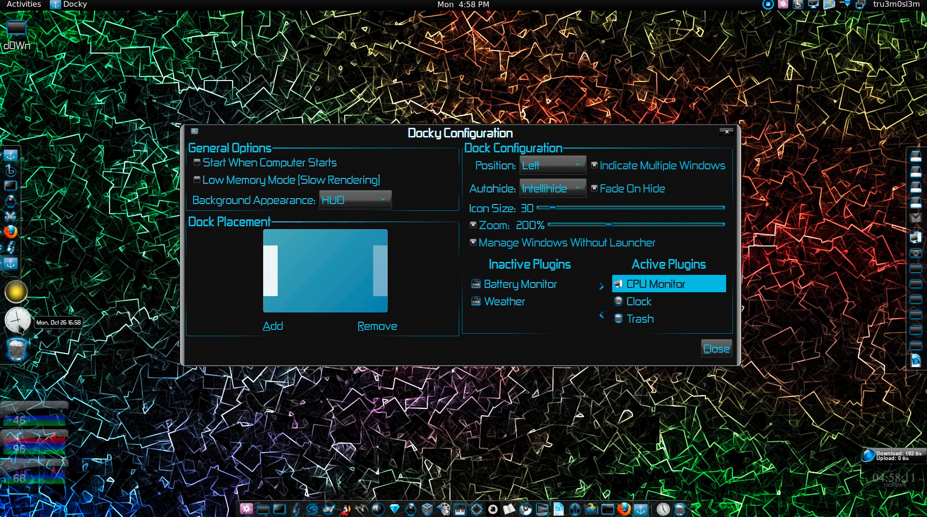
pyautogui.rightClick(15, 335)
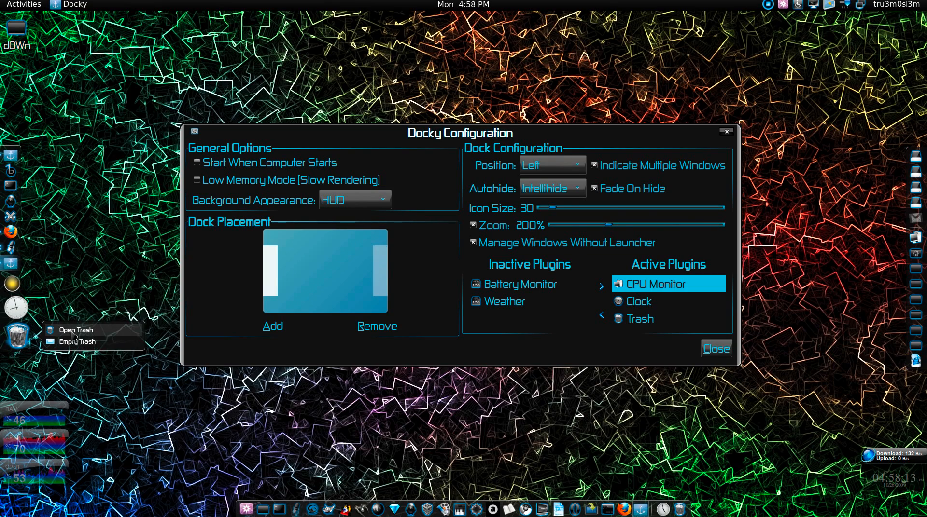
pyautogui.moveTo(397, 279)
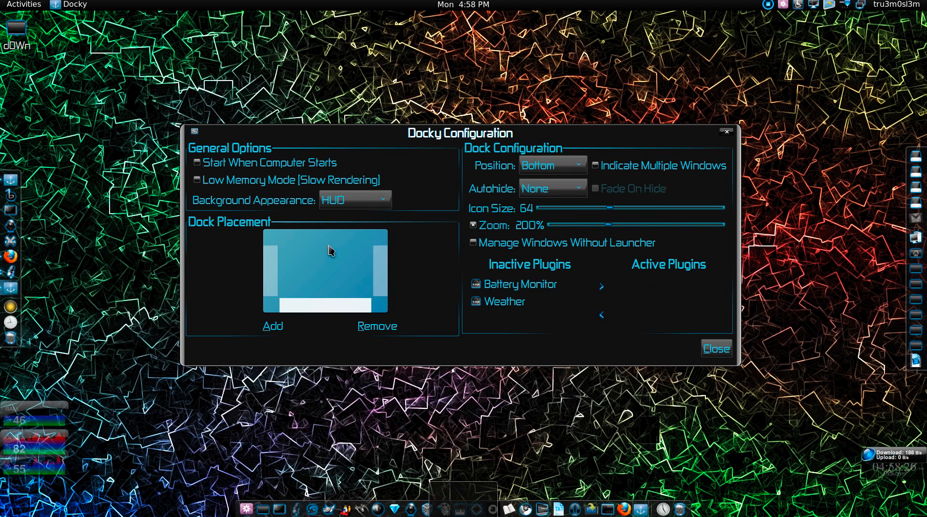
# Switch the configuration to the right dock's settings using the Position dropdown.
pyautogui.click(550, 165)
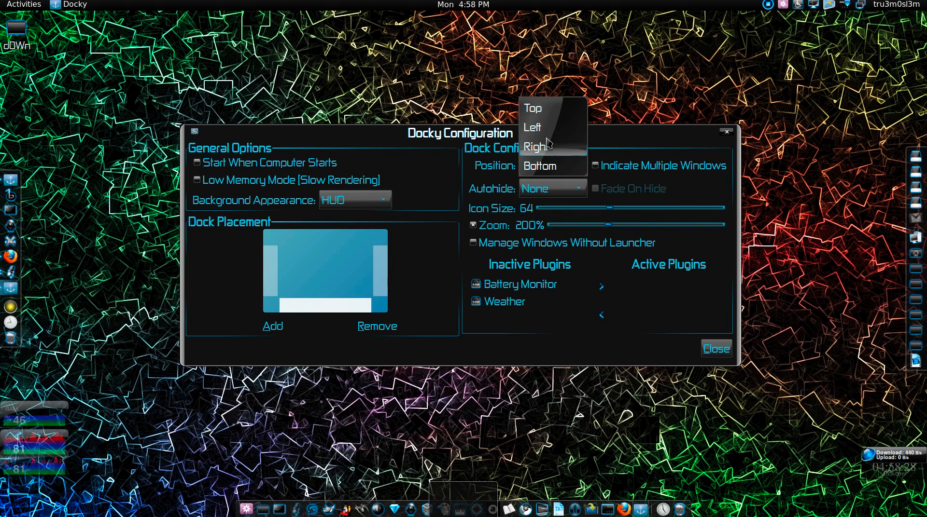
pyautogui.click(531, 108)
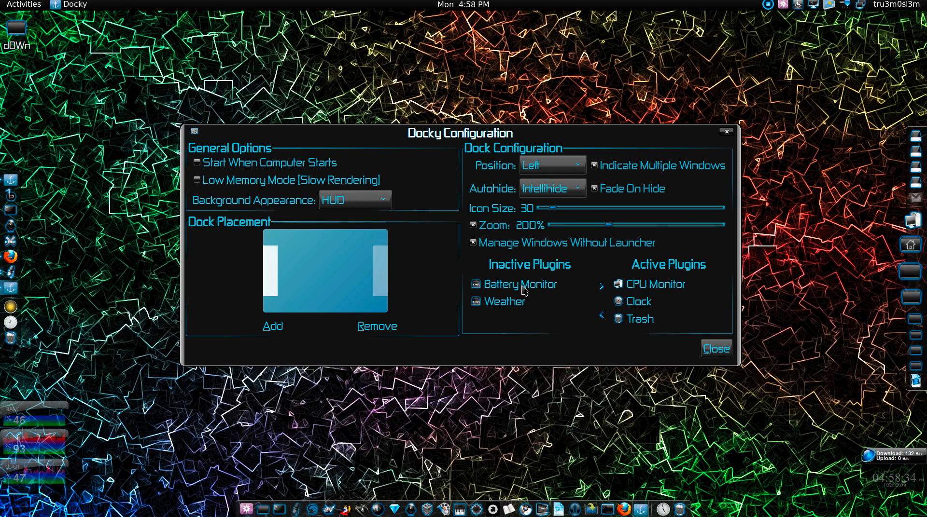
pyautogui.click(551, 165)
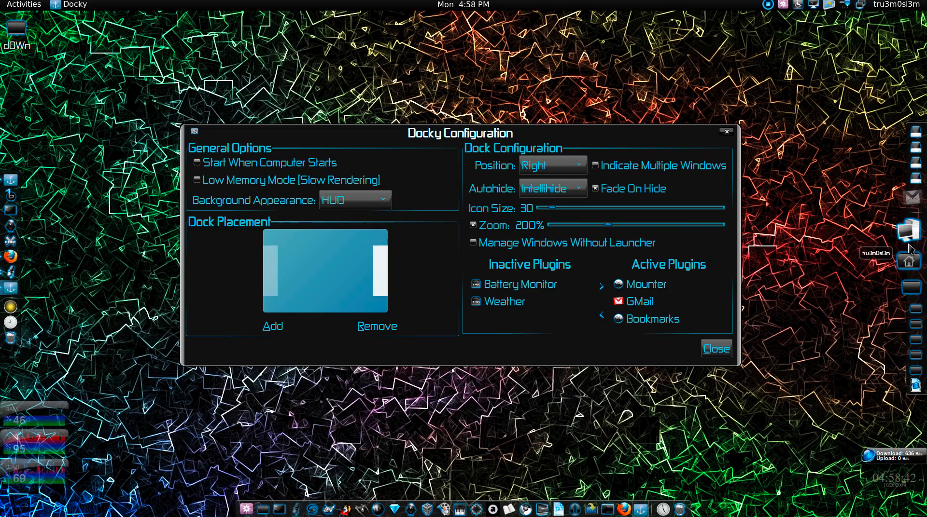
pyautogui.moveTo(547, 188)
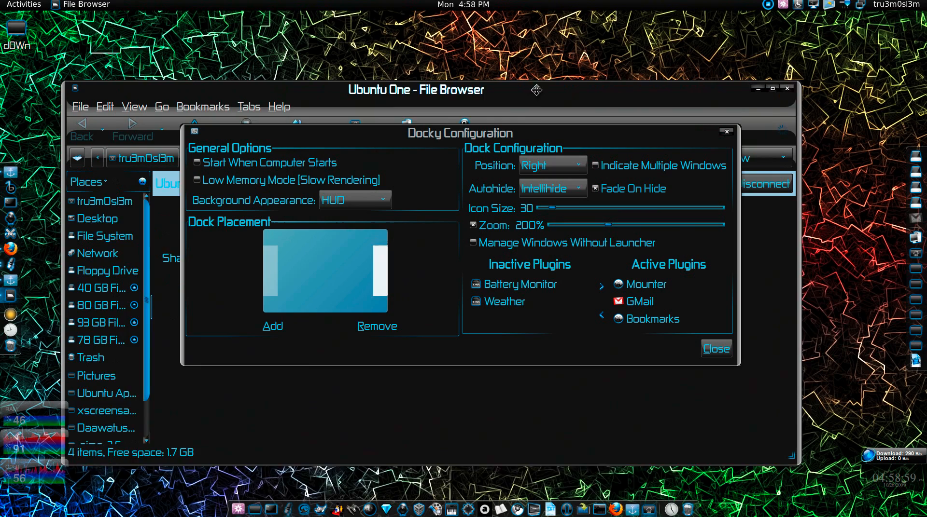
pyautogui.moveTo(416, 89); pyautogui.dragTo(424, 100)
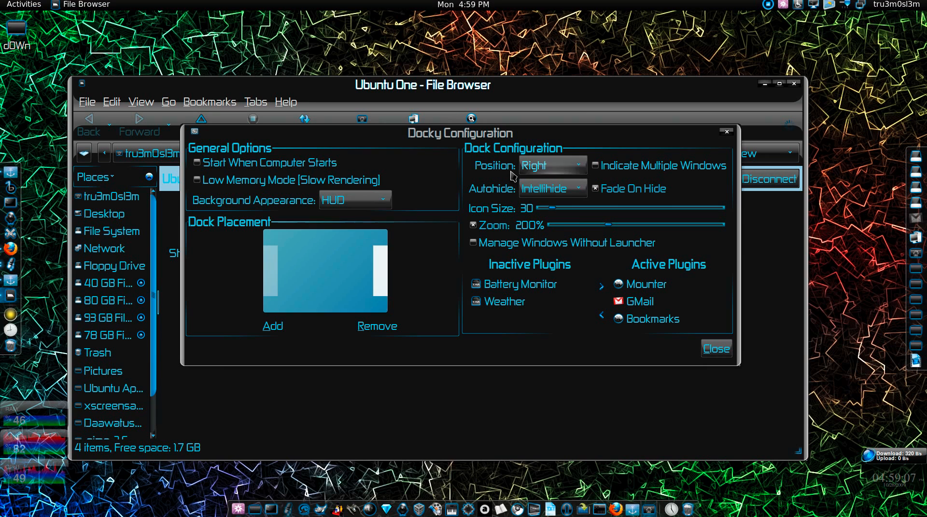
pyautogui.moveTo(573, 141)
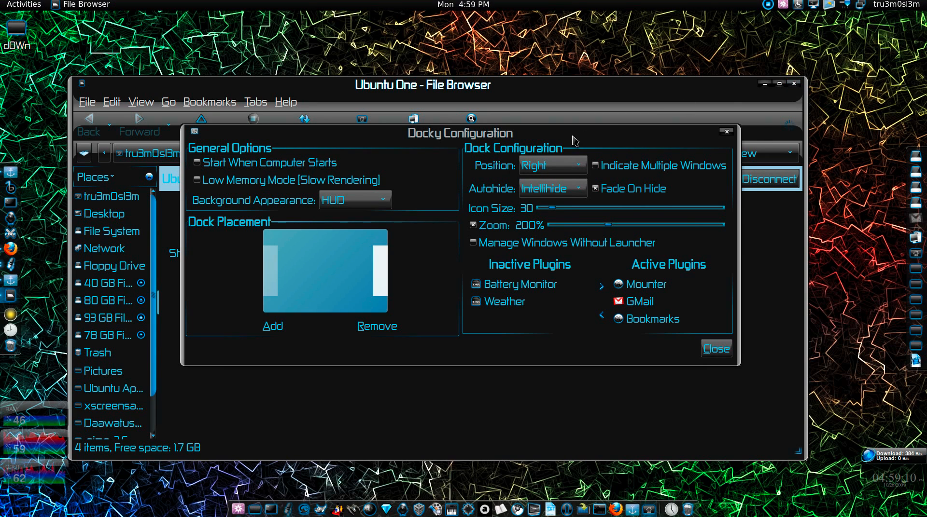
pyautogui.moveTo(455, 133); pyautogui.dragTo(455, 148)
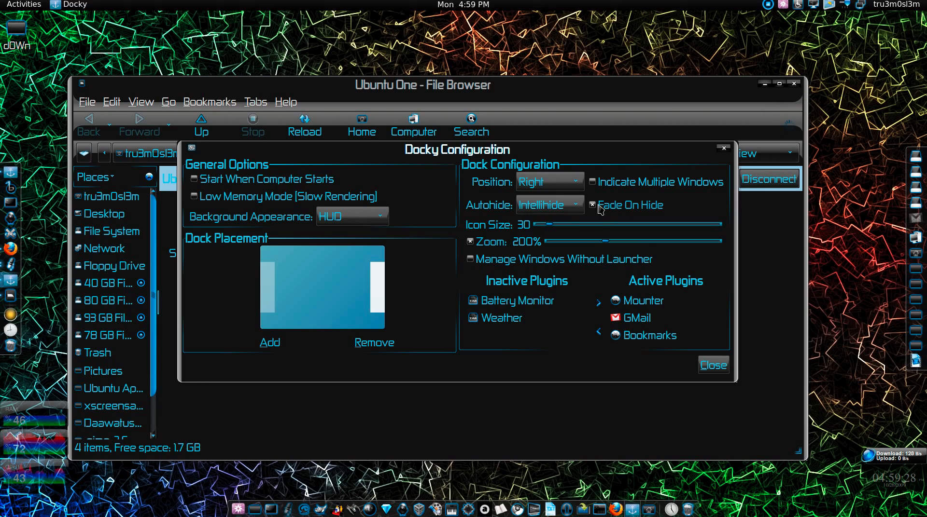
# Bring up the Docky news article in the browser and scroll down through it.
pyautogui.click(592, 205)
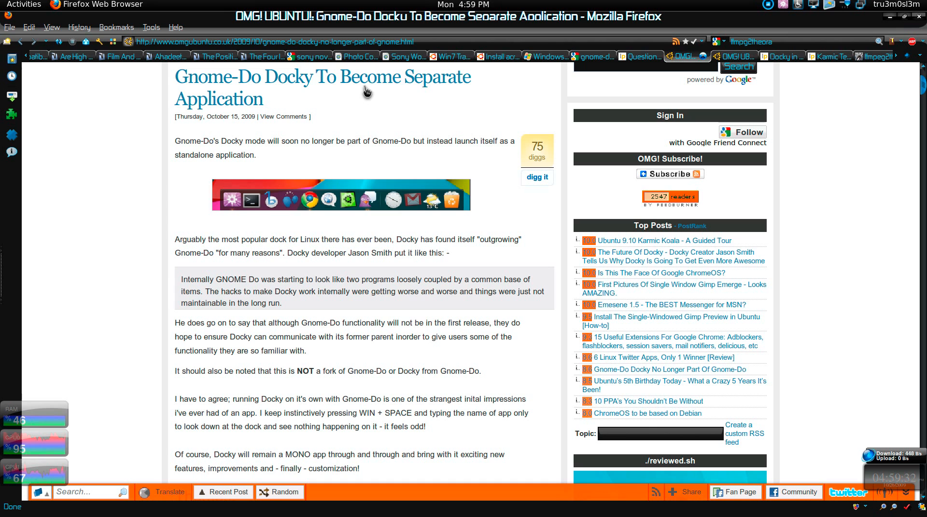
pyautogui.moveTo(396, 276)
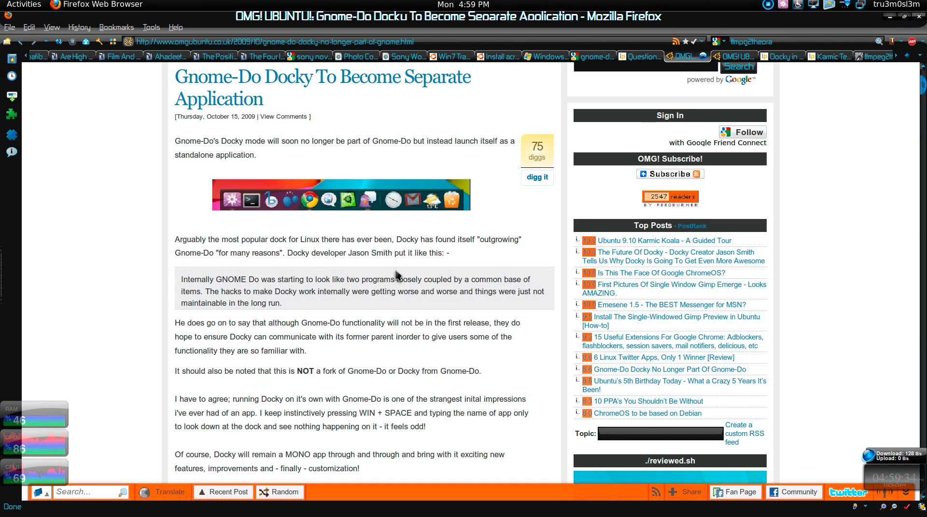
pyautogui.scroll(-3)
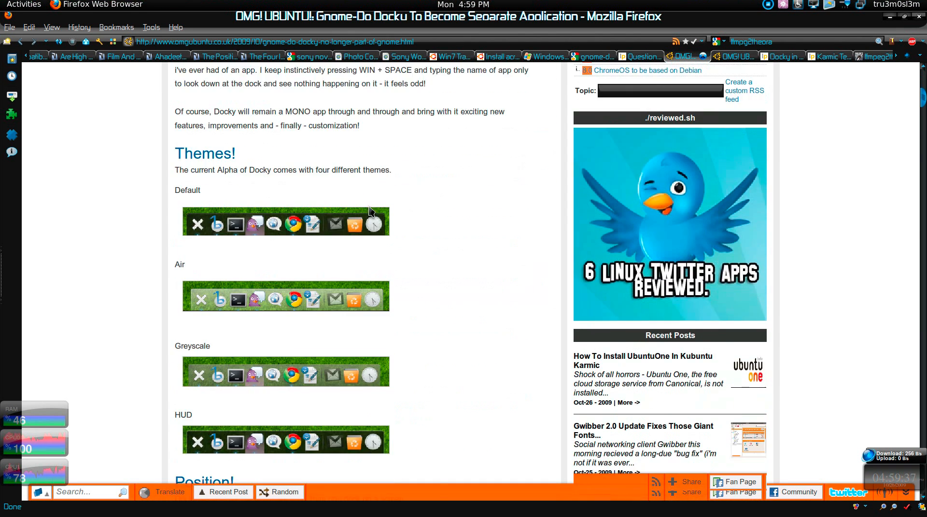
pyautogui.scroll(-3)
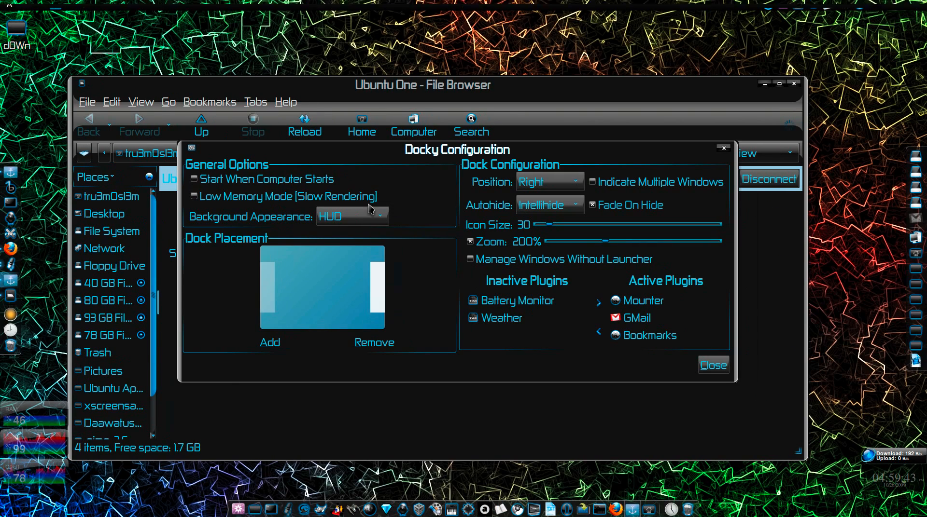
# Try the Air dock background, return to HUD, and close the dock settings.
pyautogui.click(352, 216)
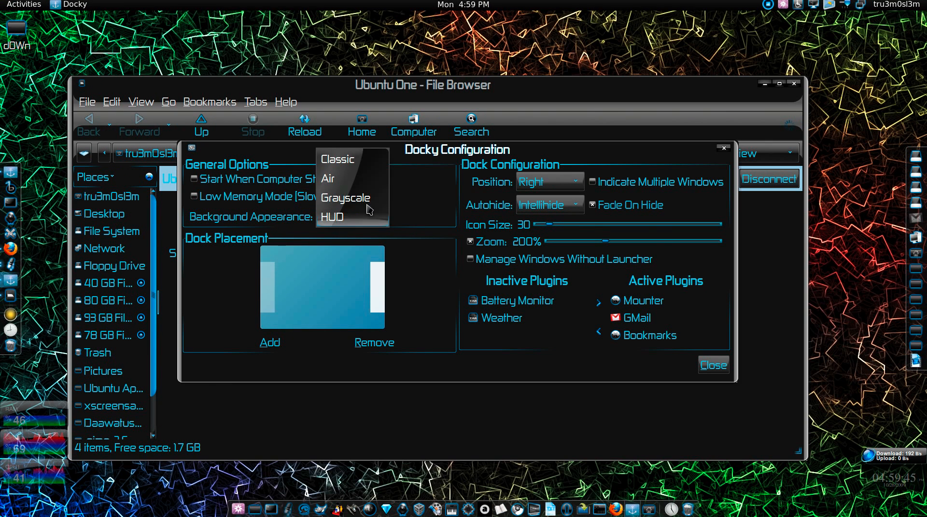
pyautogui.click(327, 179)
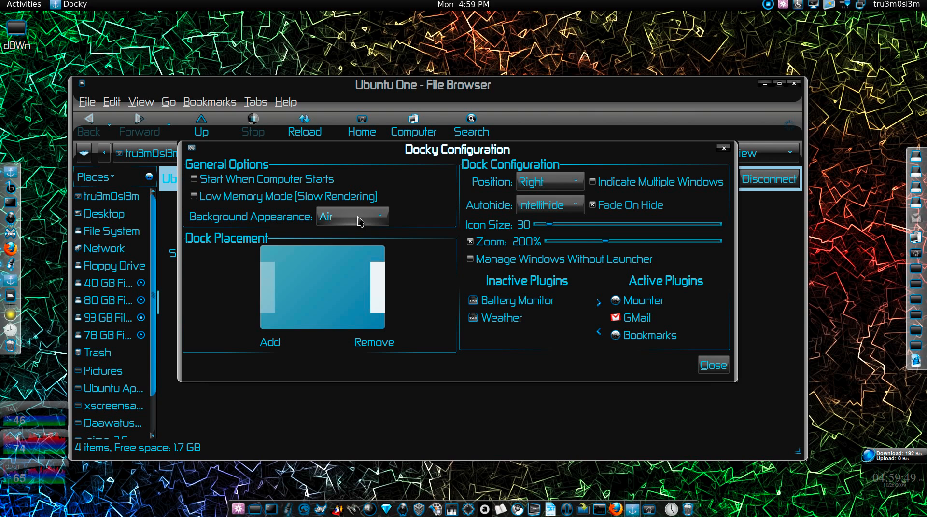
pyautogui.click(351, 216)
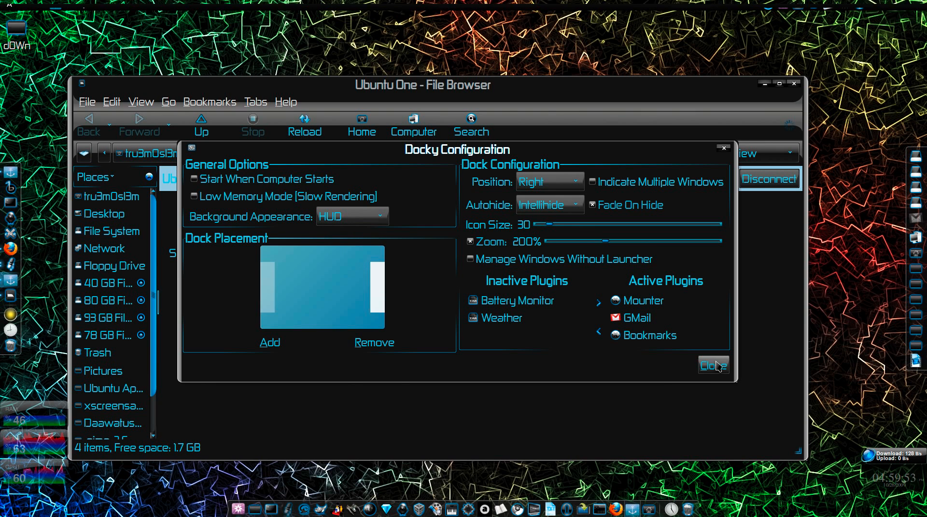
pyautogui.click(713, 365)
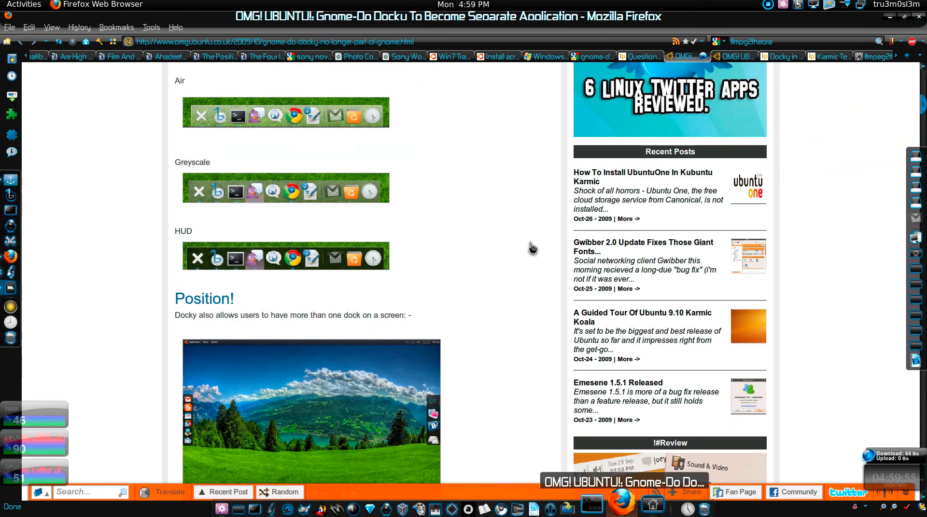
# Scroll the Docky article down to Install, then open the 'The Future Of Docky' tab.
pyautogui.scroll(-3)
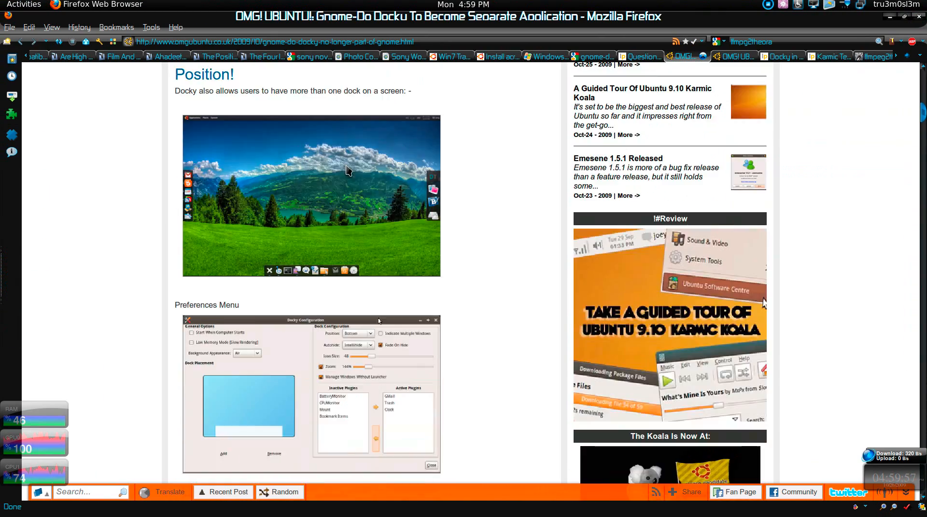
pyautogui.scroll(-3)
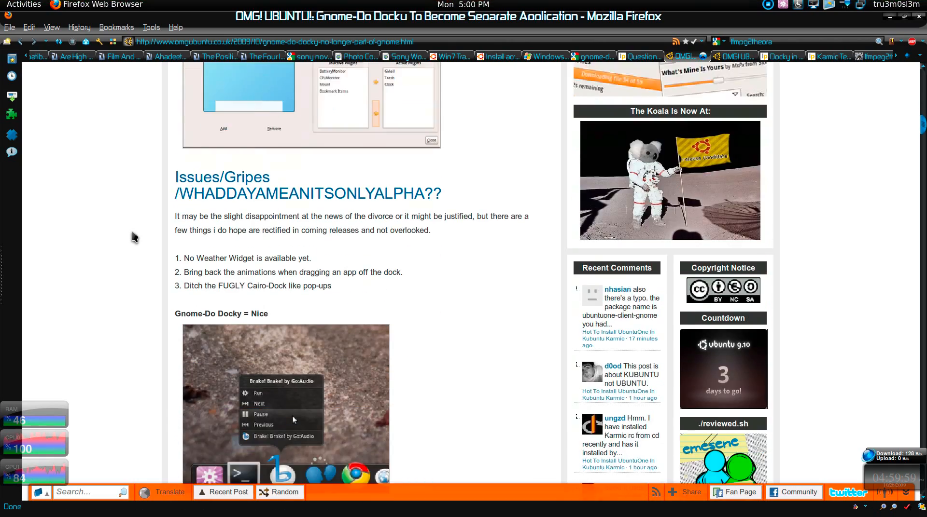
pyautogui.scroll(-3)
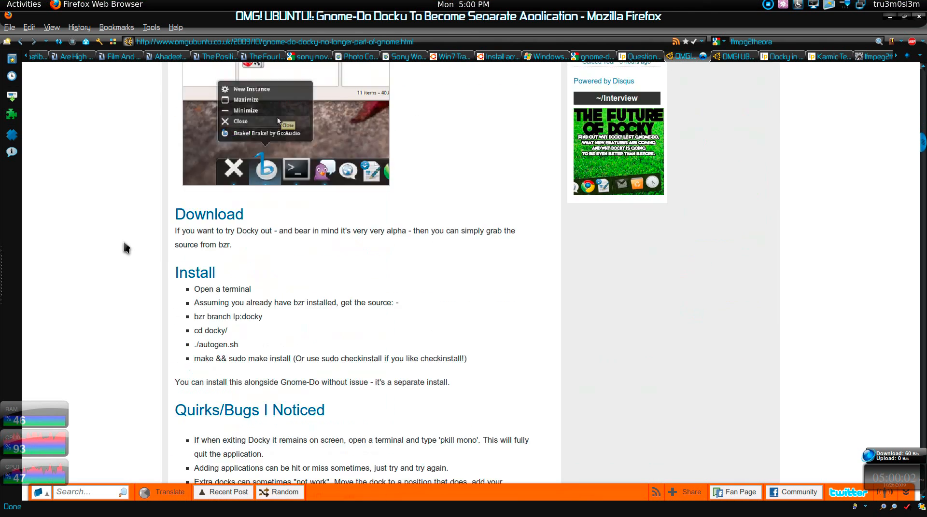
pyautogui.scroll(-3)
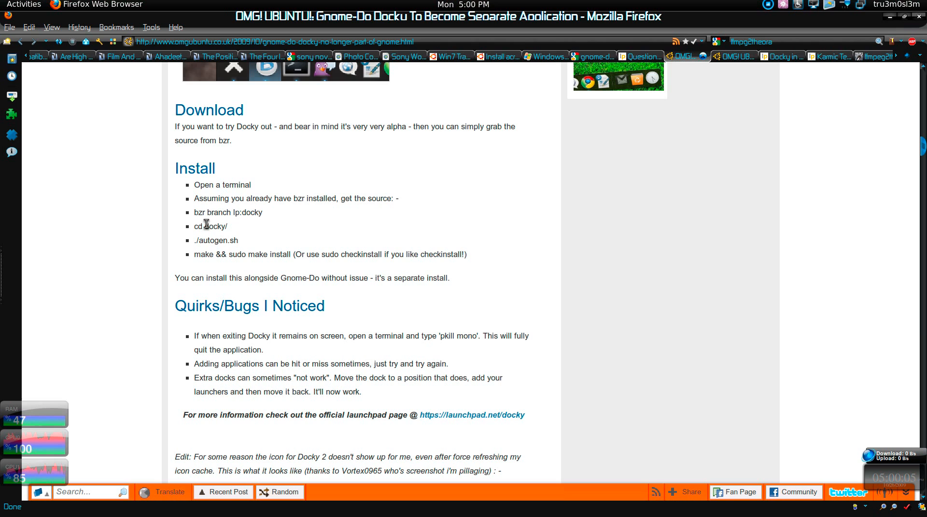
pyautogui.scroll(-3)
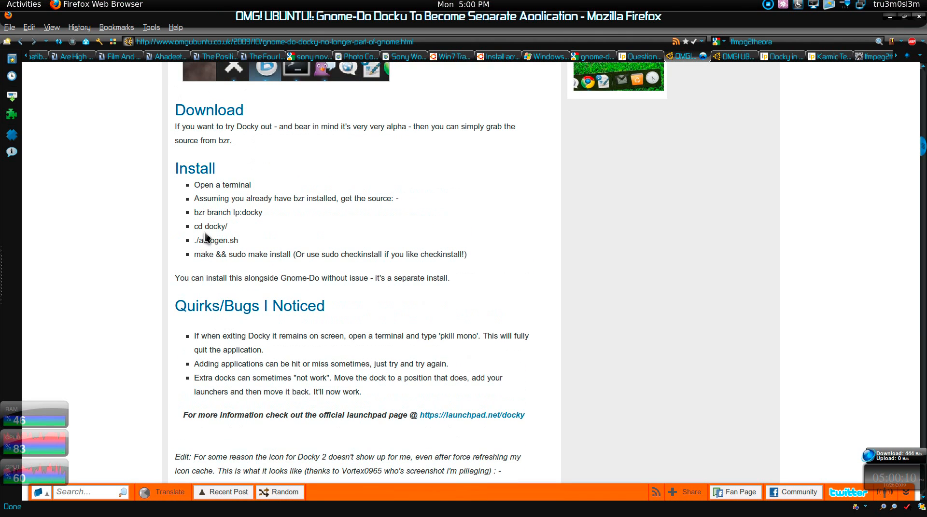
pyautogui.moveTo(379, 211)
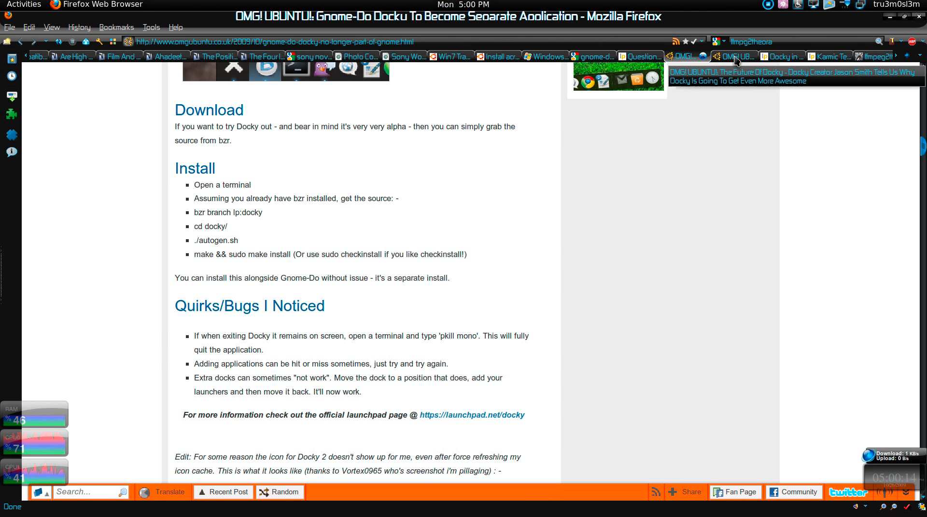
pyautogui.click(733, 56)
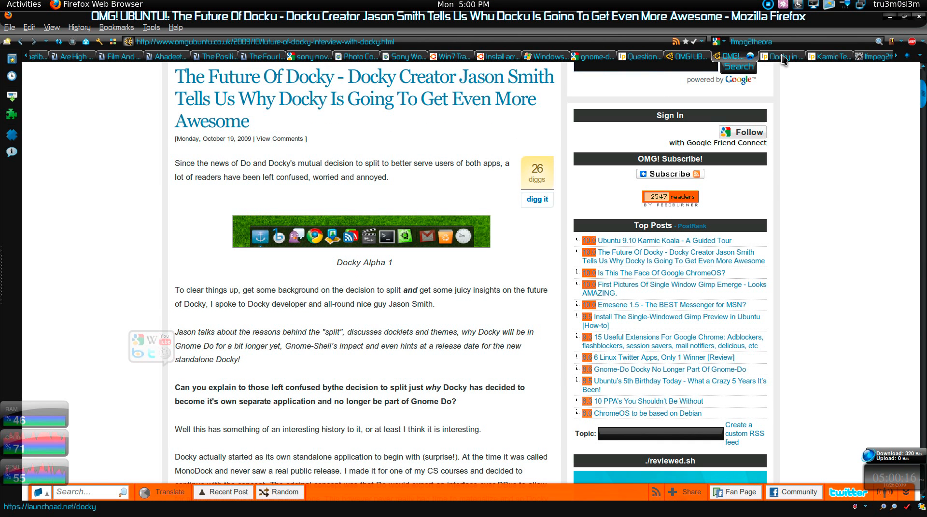
# Switch to the Launchpad Karmic Testing PPA tab.
pyautogui.click(780, 56)
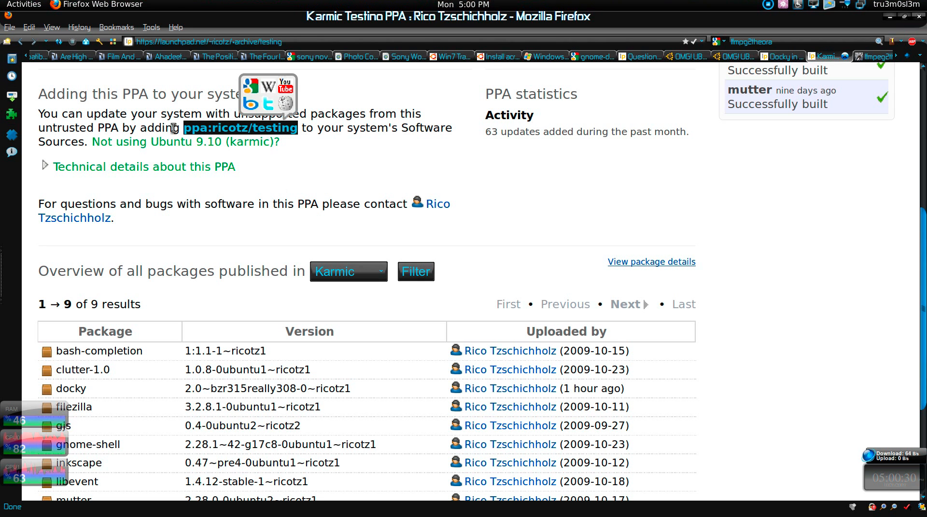
pyautogui.moveTo(635, 95)
pyautogui.write('ffmpeg2theora -x 1280 -y 720 -v 10 -a 5 intro.mkv')
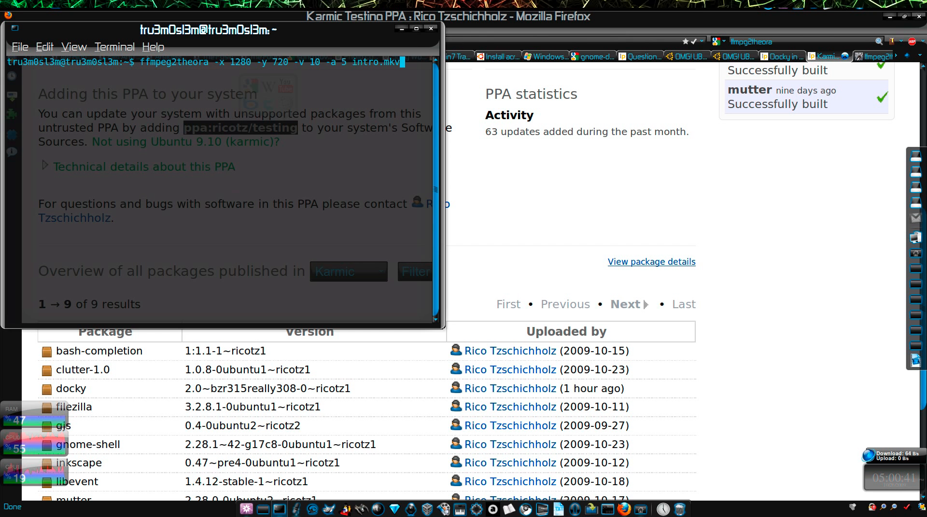
# Enter 'sudo add-apt-repository ppa:ricotz/testing' in the terminal and select the PPA address.
pyautogui.write('screencast.ogv')
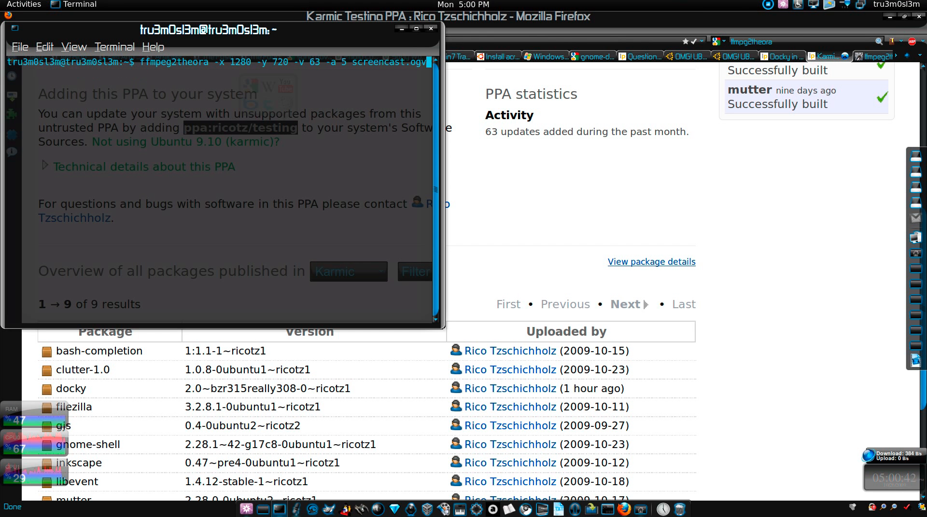
pyautogui.write('killall gnome-shell')
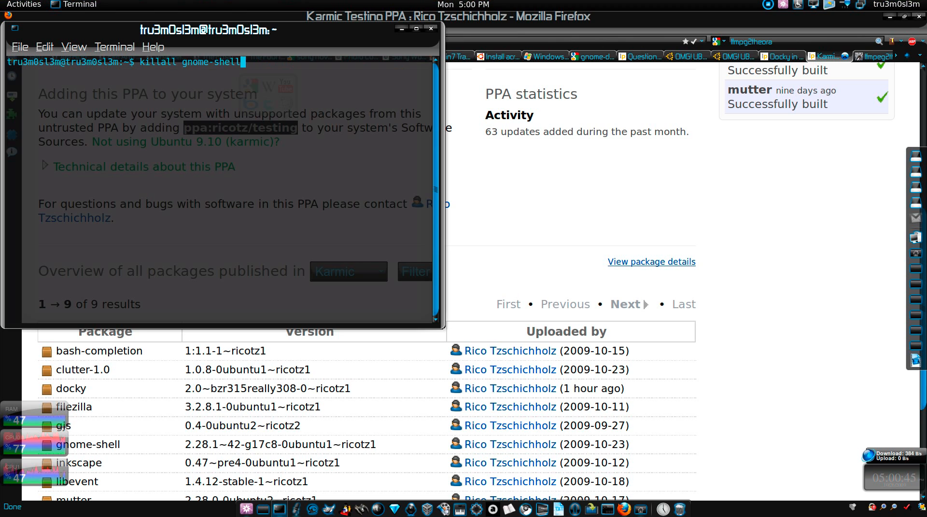
pyautogui.write('sudo add-apt-repository ppa:ricotz/testing')
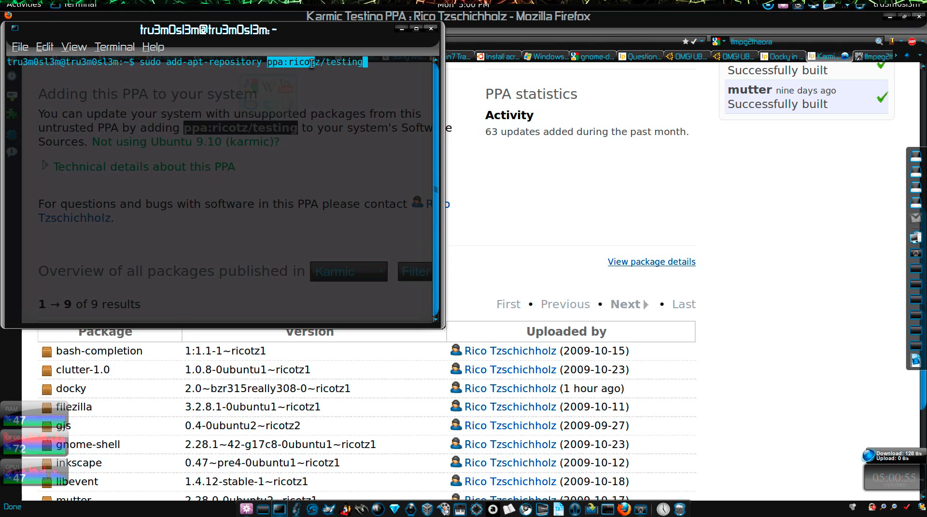
pyautogui.moveTo(207, 28); pyautogui.dragTo(556, 115)
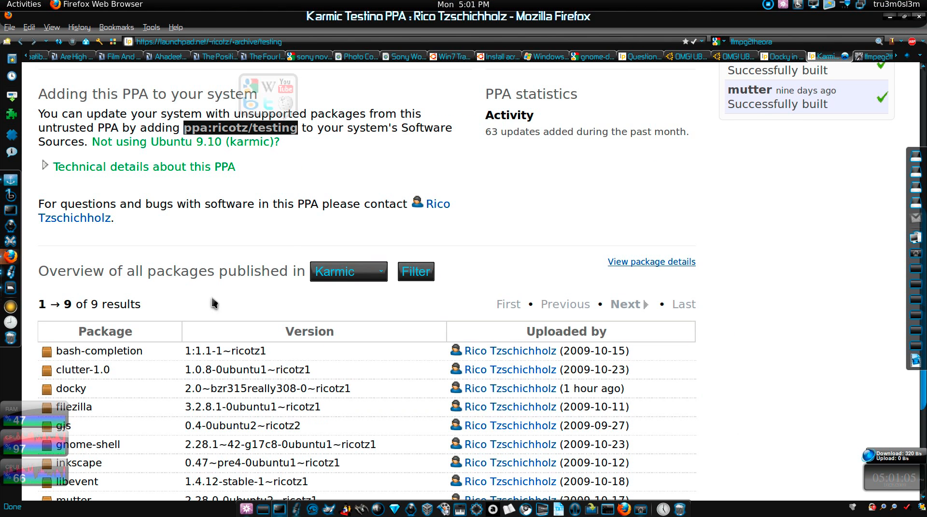
# Scroll to the package list and select the docky package name.
pyautogui.scroll(-3)
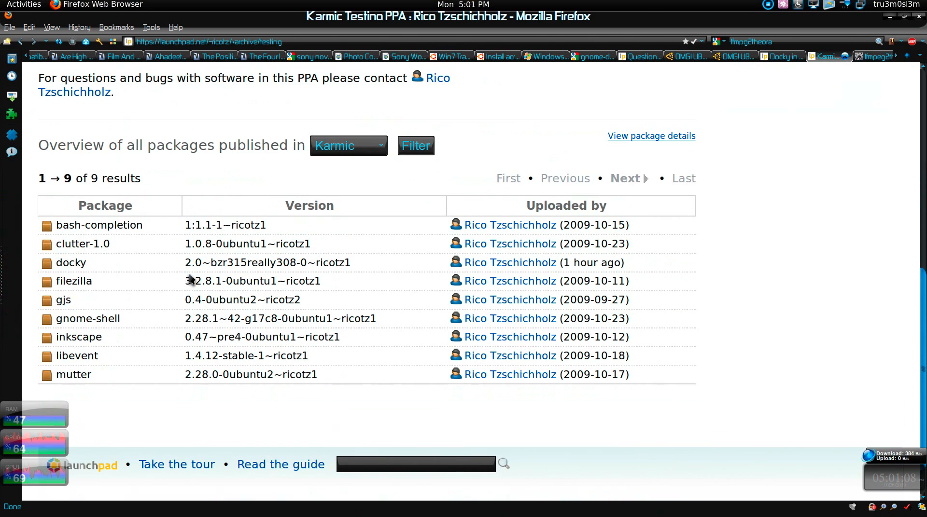
pyautogui.moveTo(656, 89)
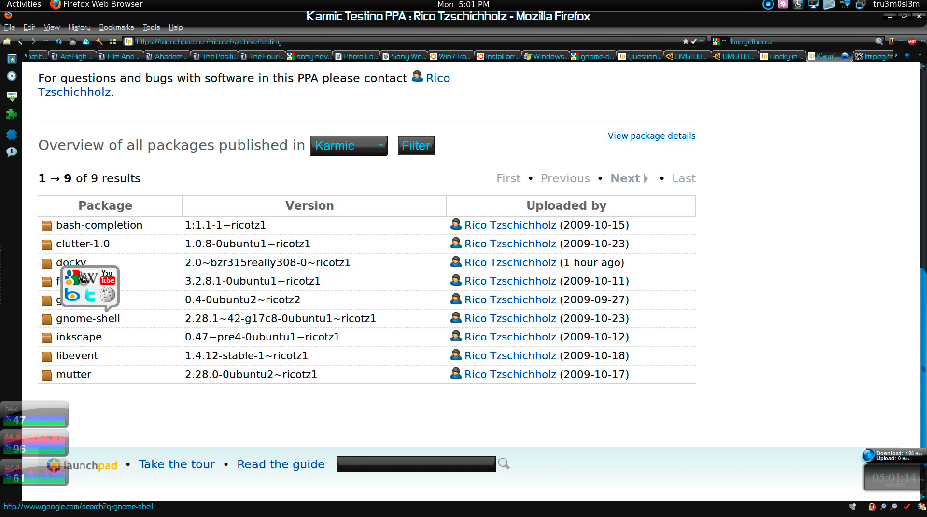
pyautogui.doubleClick(71, 263)
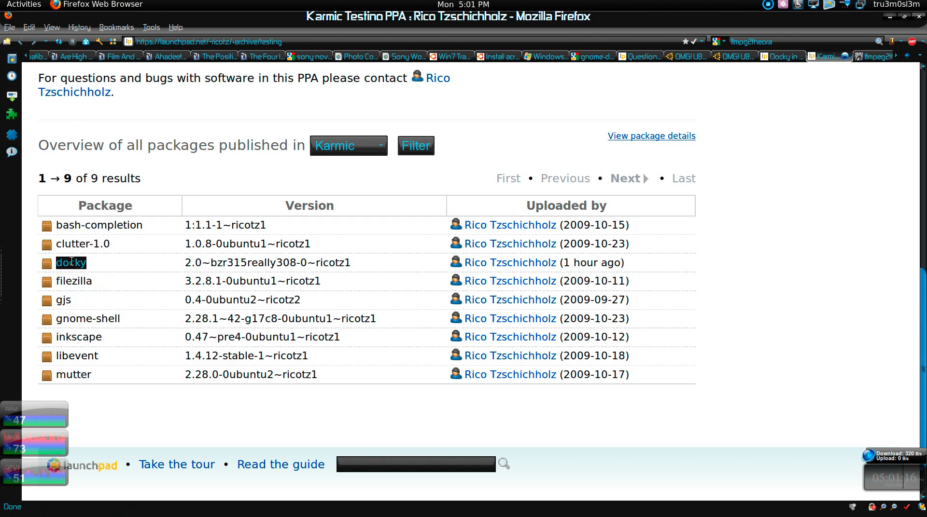